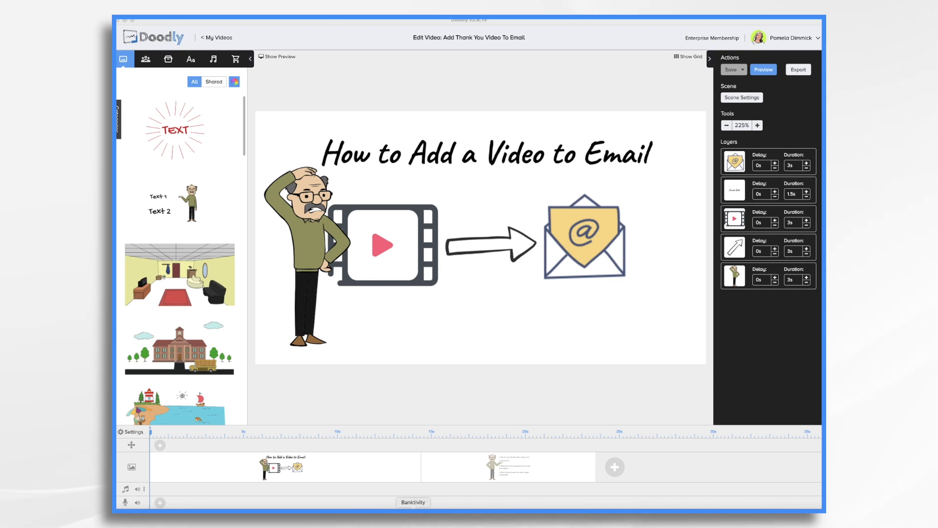
# - Type the greeting 'Hey guys, check out the latest video' into the Mail message body
pyautogui.click(507, 467)
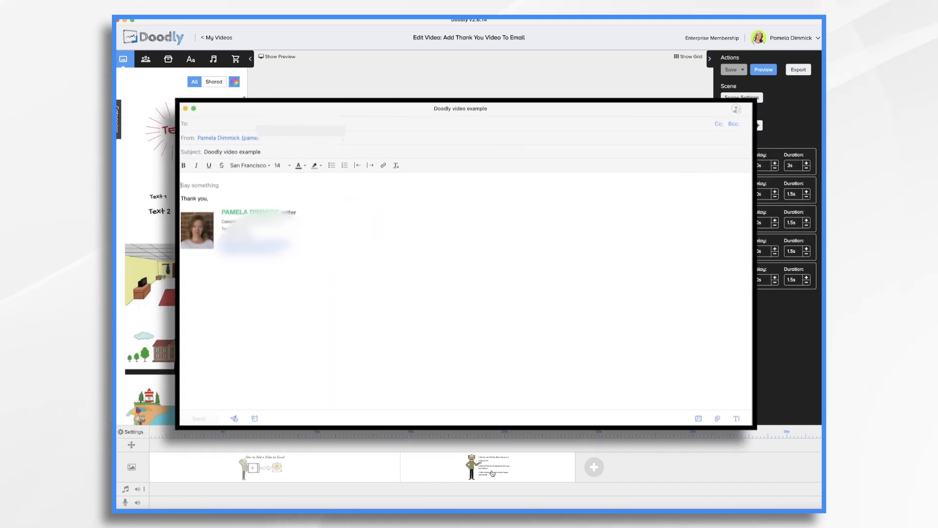
pyautogui.write('Hey guys, check out the lates')
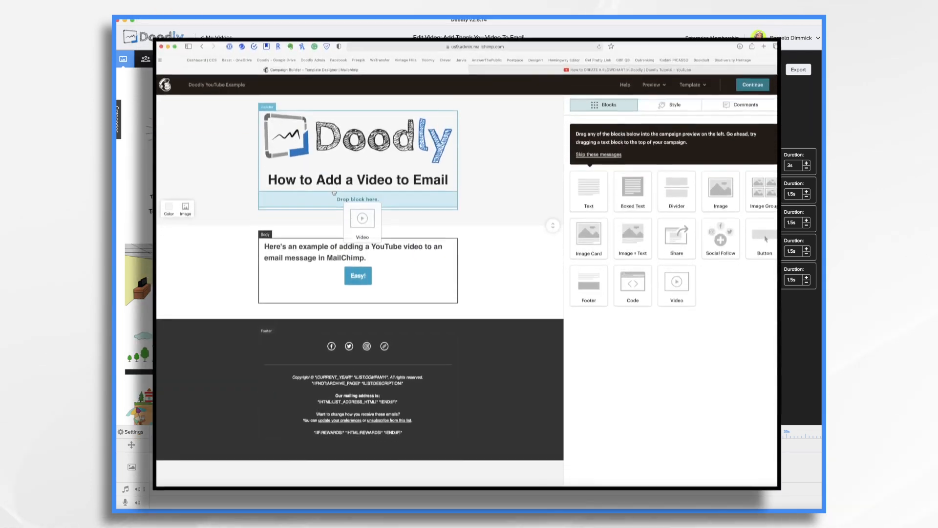
# - Place a YouTube video block with the flow chart tutorial thumbnail and caption under the heading
pyautogui.click(357, 219)
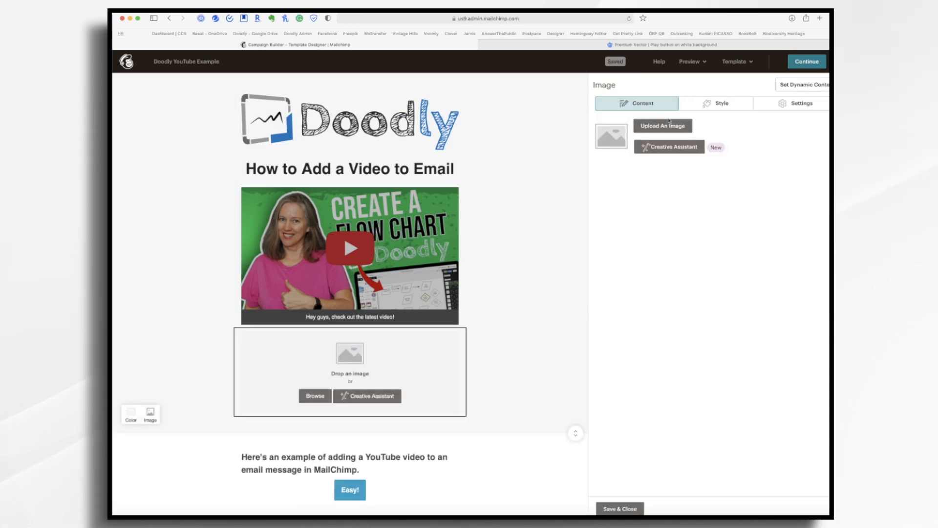
# - Upload the Thank You video thumbnail image and link it to the video's URL
pyautogui.click(661, 125)
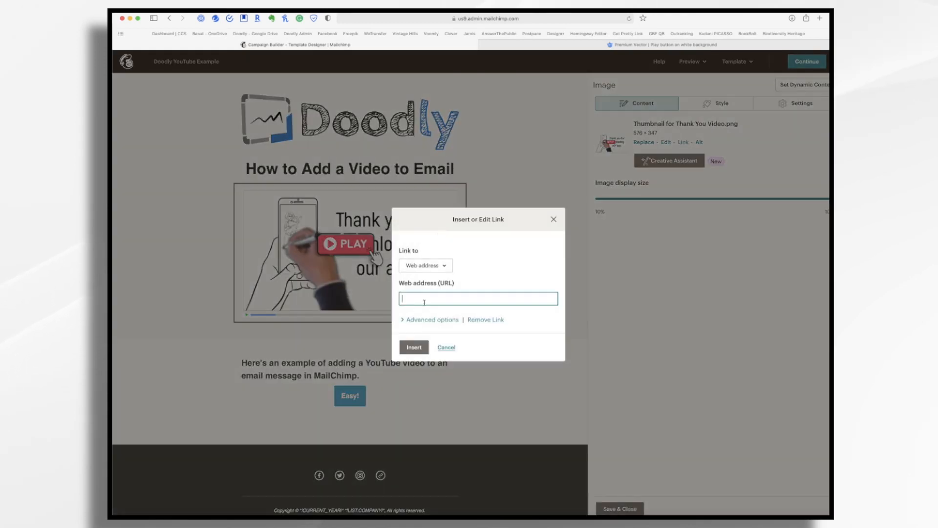
pyautogui.click(446, 347)
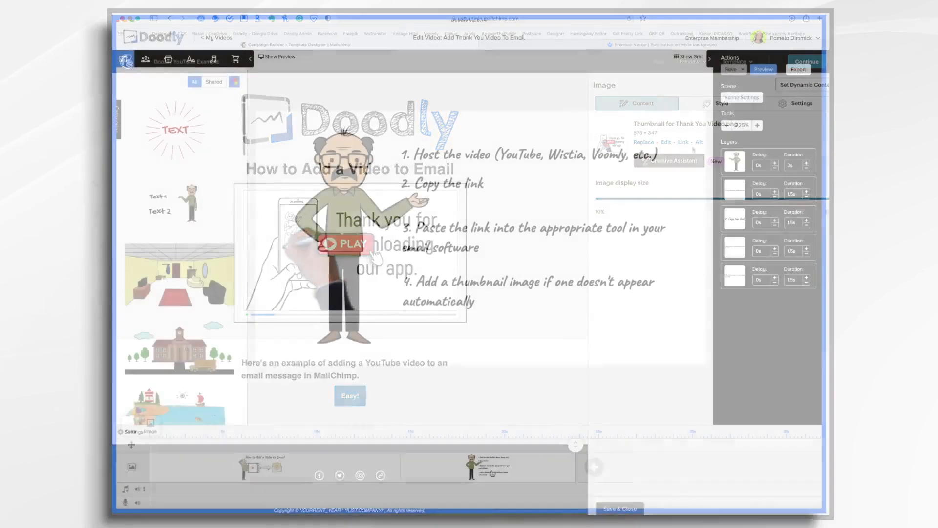
pyautogui.click(620, 508)
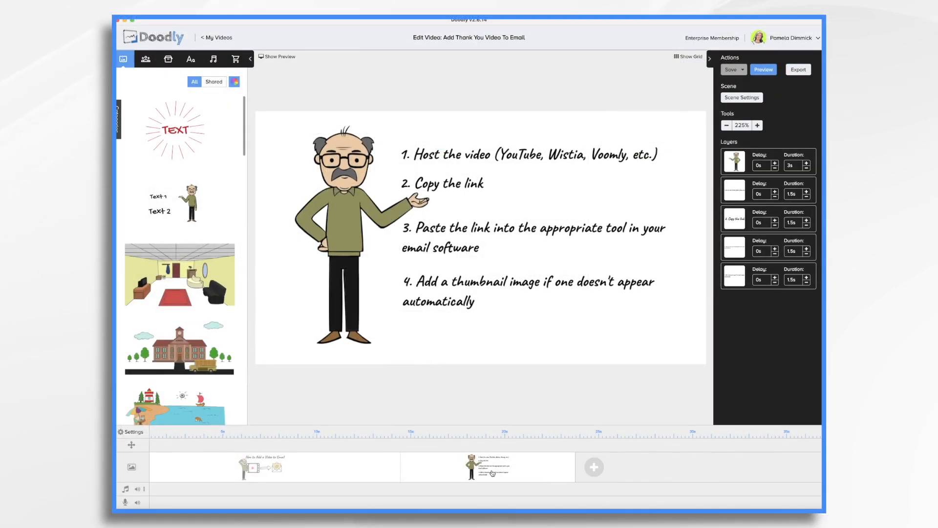